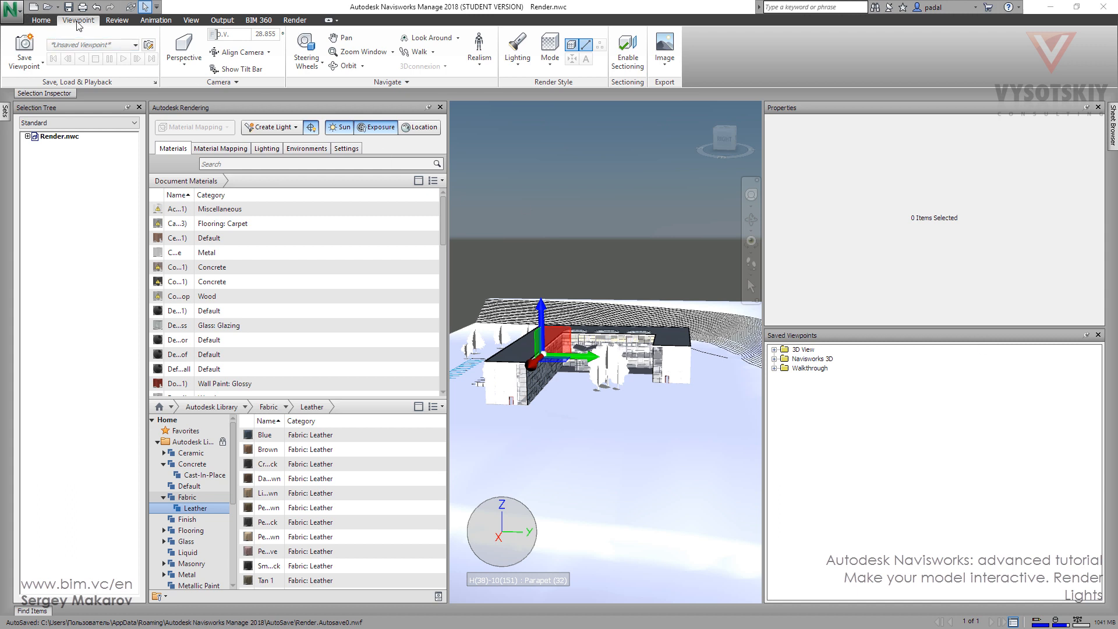
{"action": "mouse_move", "coordinate": [563, 84]}
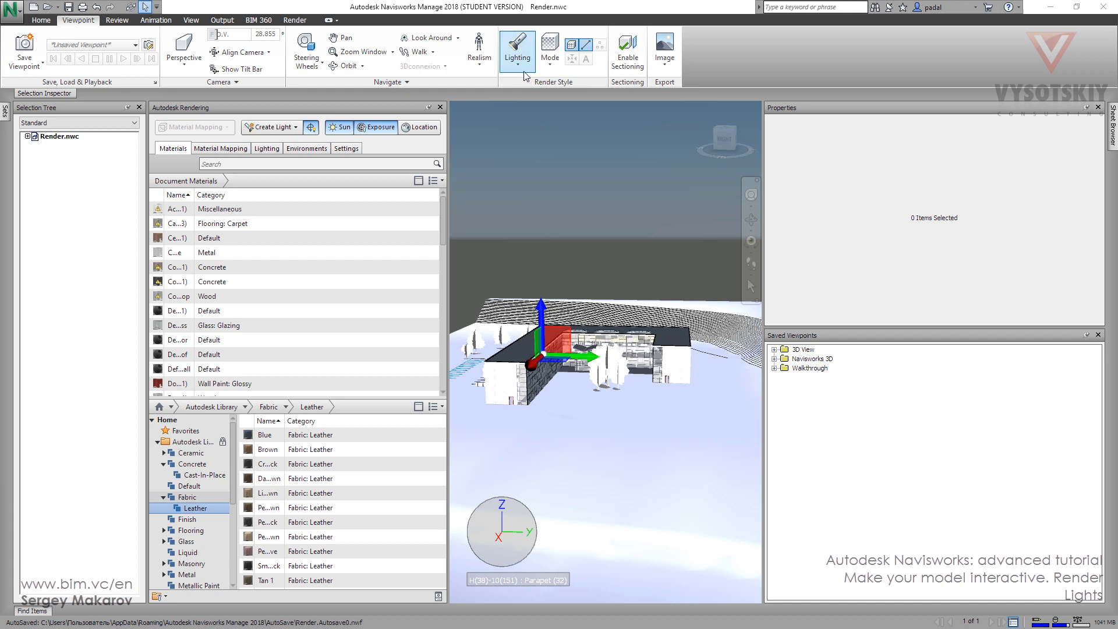
Step: Light the model with Scene Lights, then switch it to Full Lights mode
{"action": "left_click", "coordinate": [517, 52]}
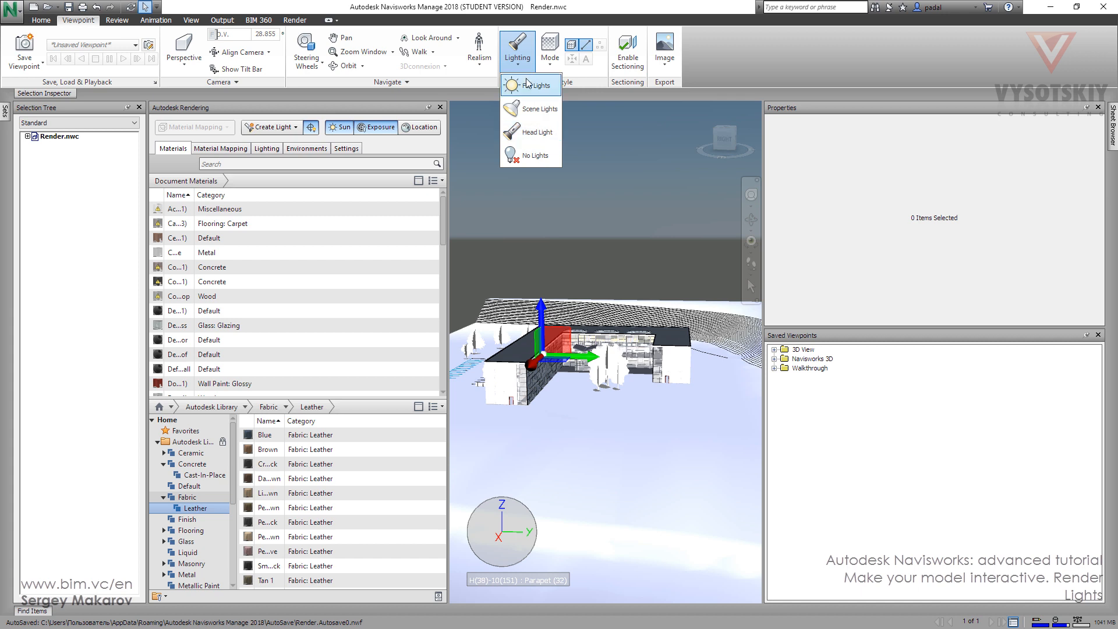
{"action": "left_click", "coordinate": [530, 85]}
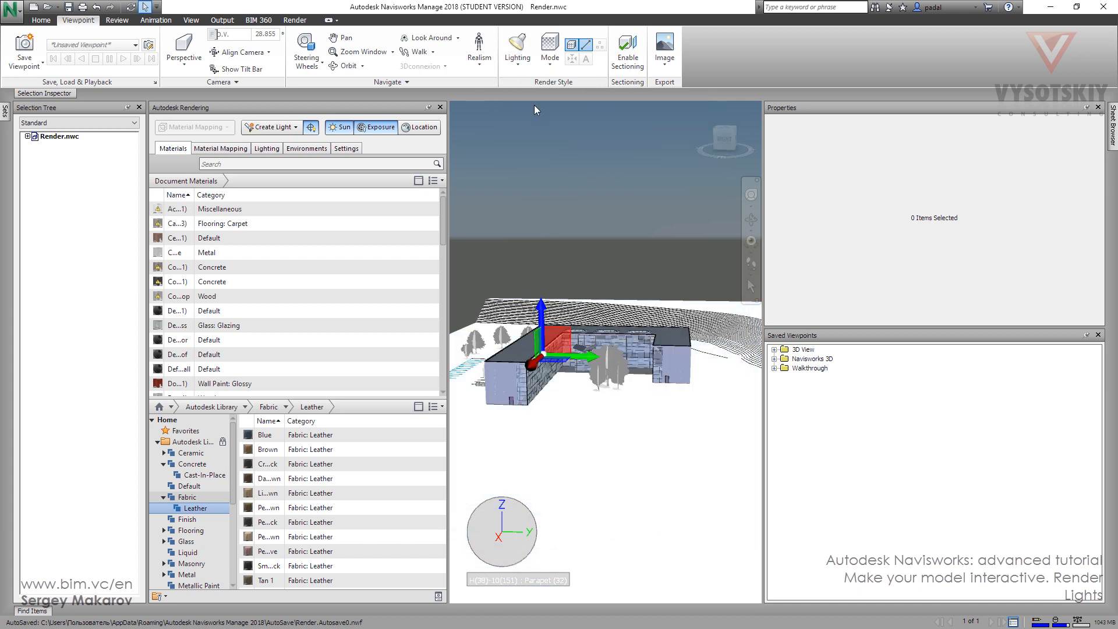
{"action": "mouse_move", "coordinate": [518, 47]}
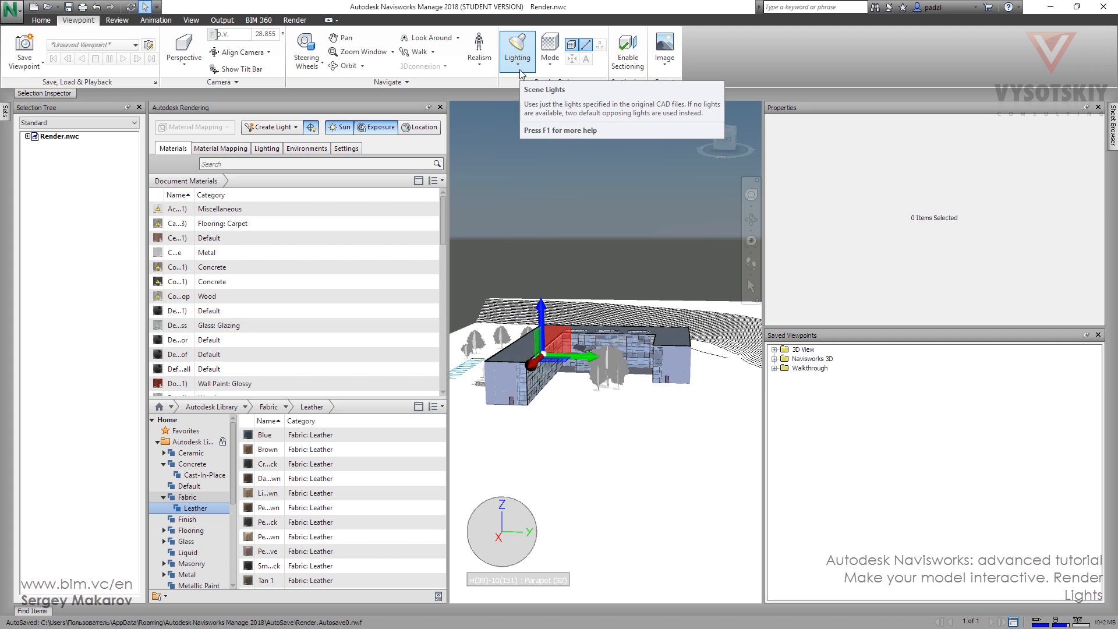
{"action": "left_click", "coordinate": [517, 51]}
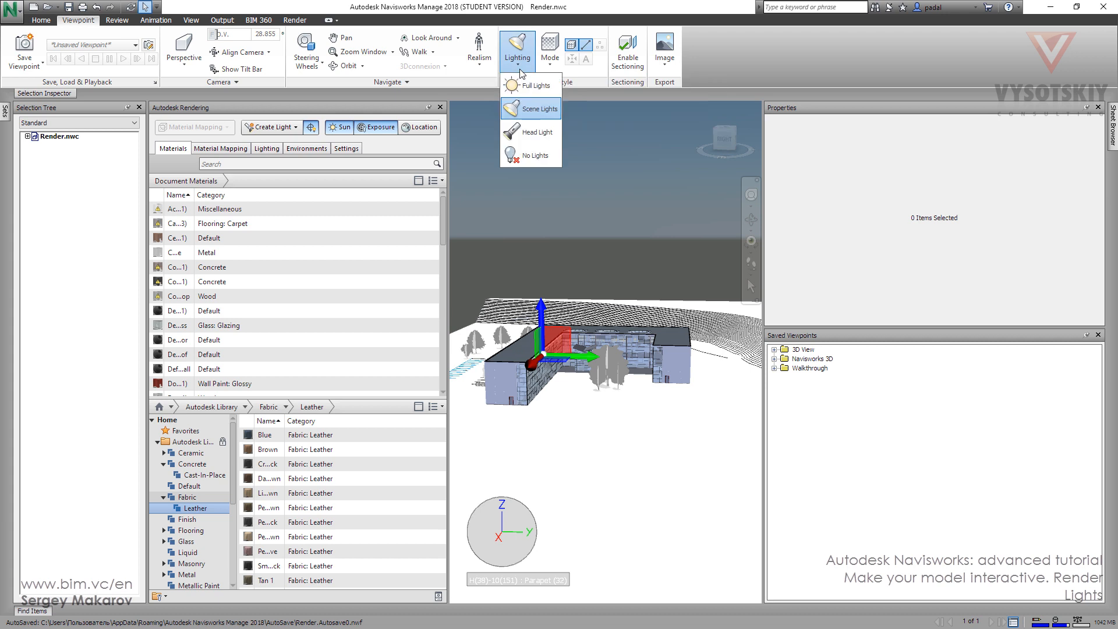
{"action": "left_click", "coordinate": [517, 47]}
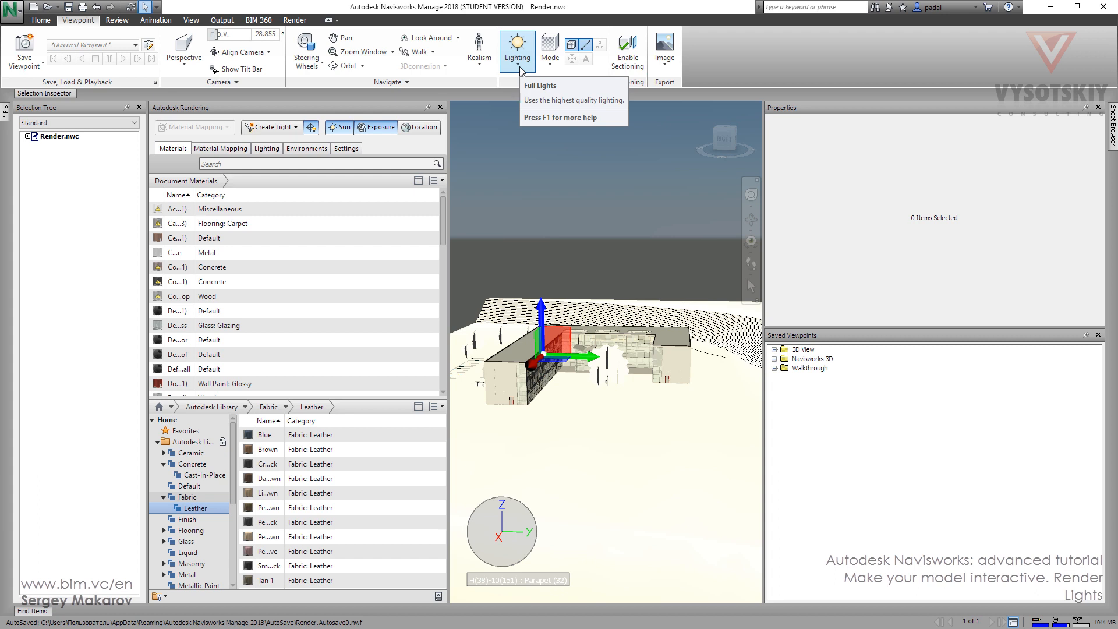
{"action": "left_click", "coordinate": [518, 49]}
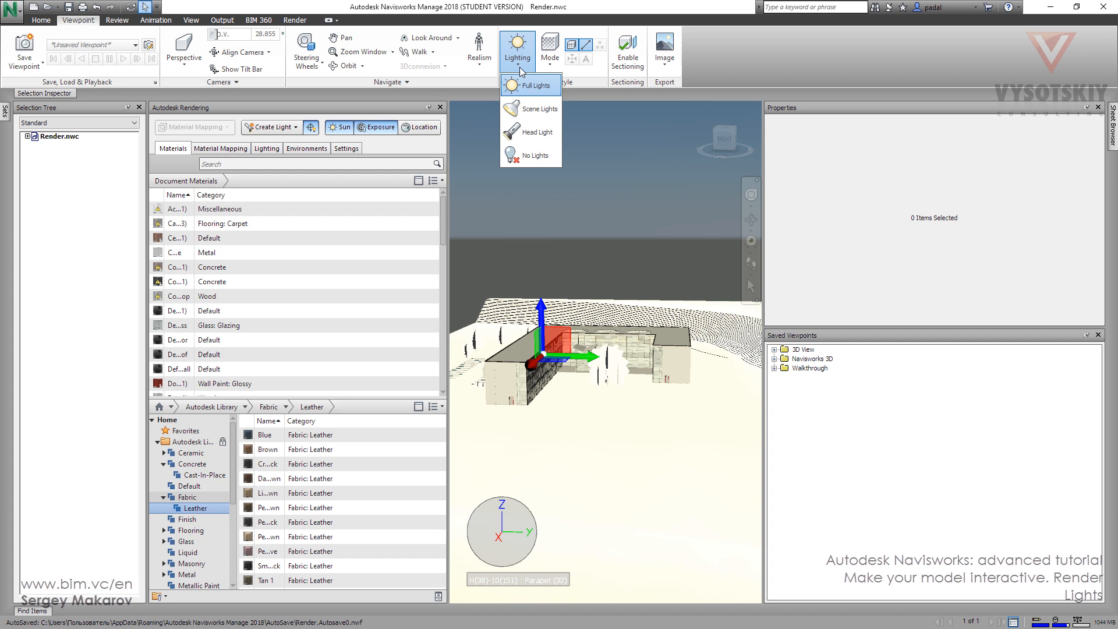
{"action": "left_click", "coordinate": [539, 85]}
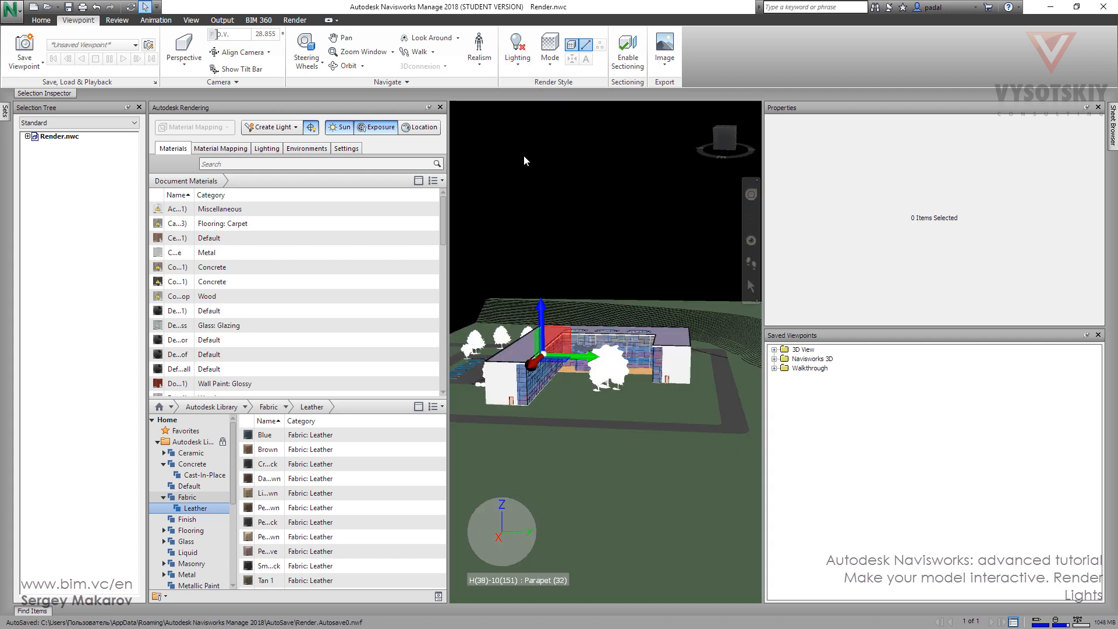
{"action": "mouse_move", "coordinate": [536, 144]}
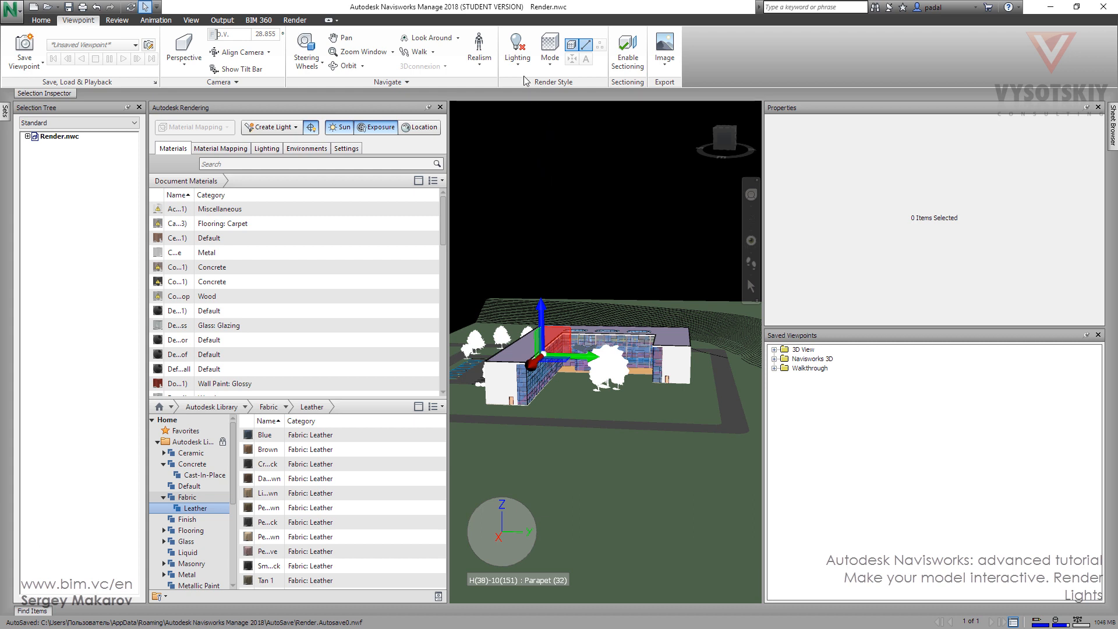
{"action": "mouse_move", "coordinate": [517, 44]}
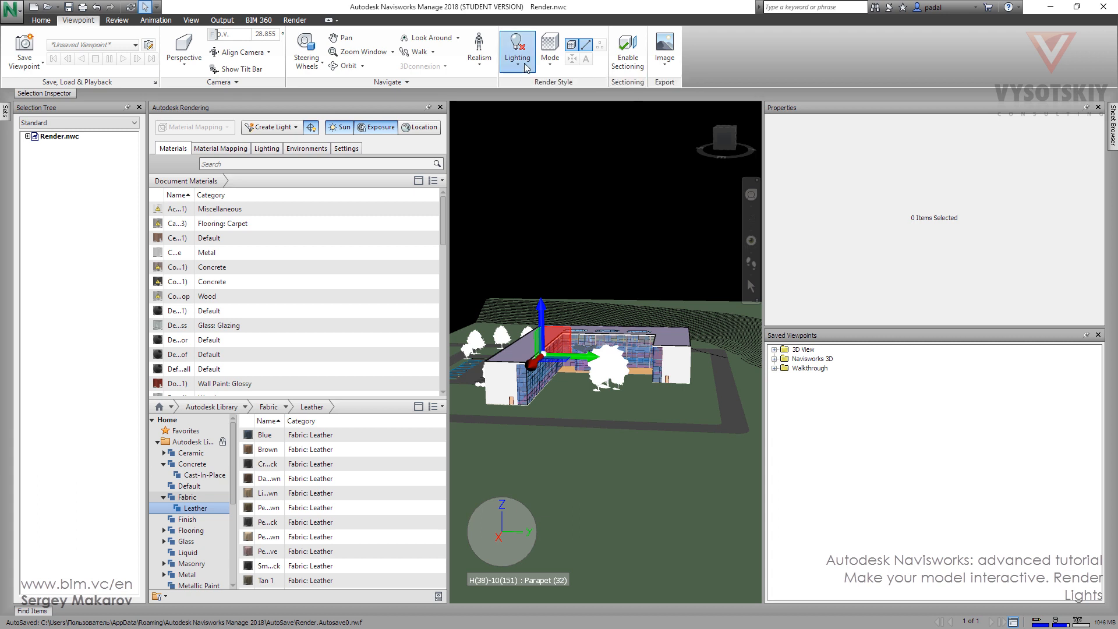
{"action": "left_click", "coordinate": [517, 45]}
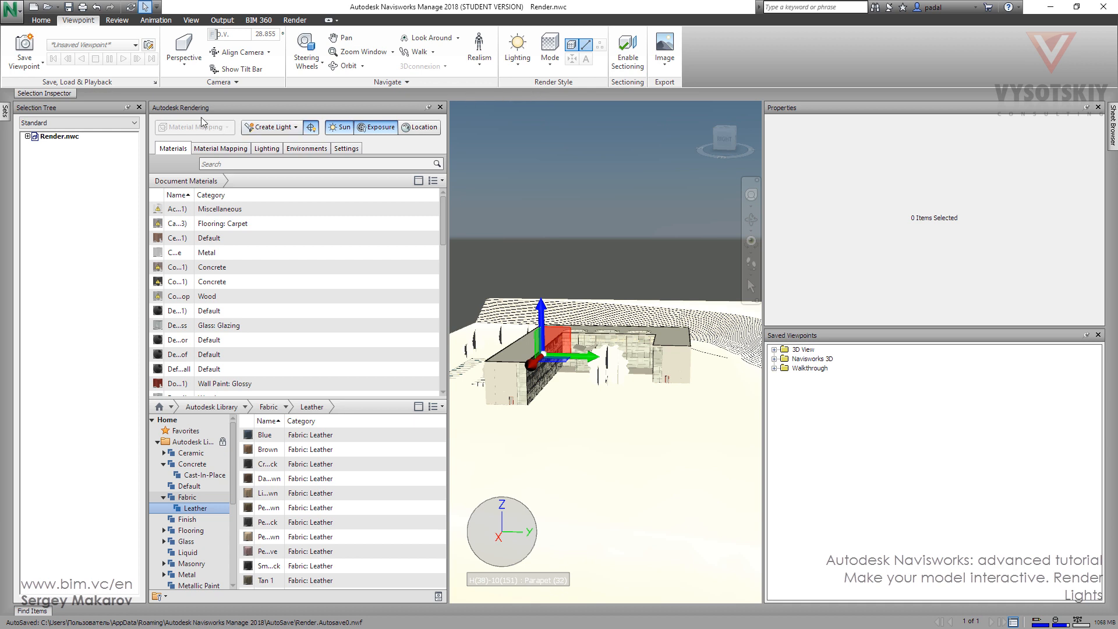
{"action": "mouse_move", "coordinate": [244, 111]}
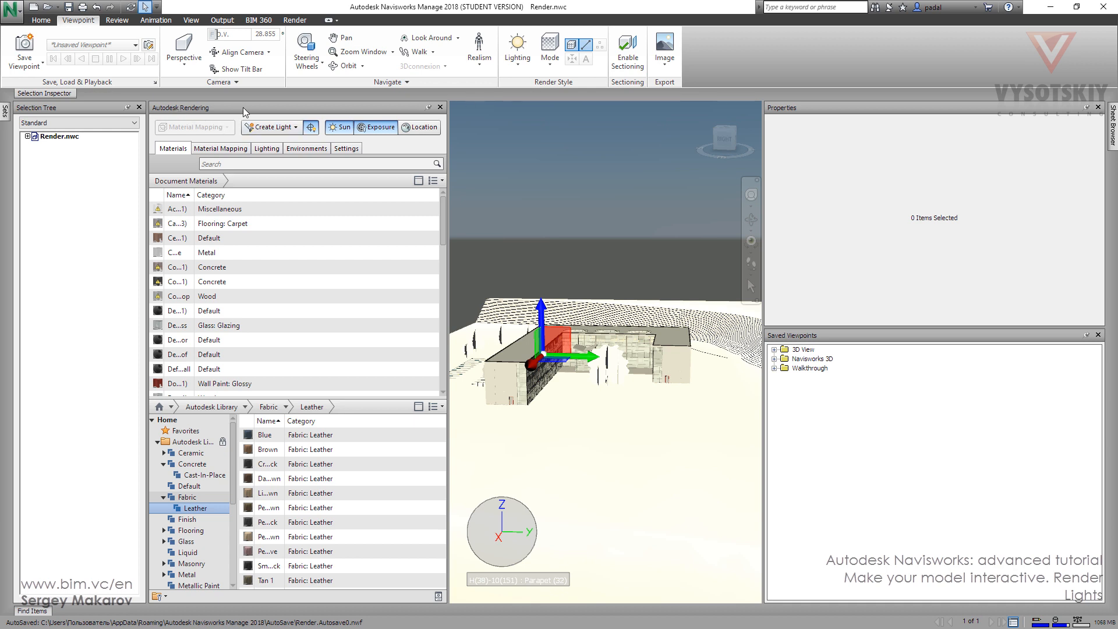
Step: Switch the sun off and bring up the Create Light choices for a new spot light
{"action": "left_click", "coordinate": [339, 127]}
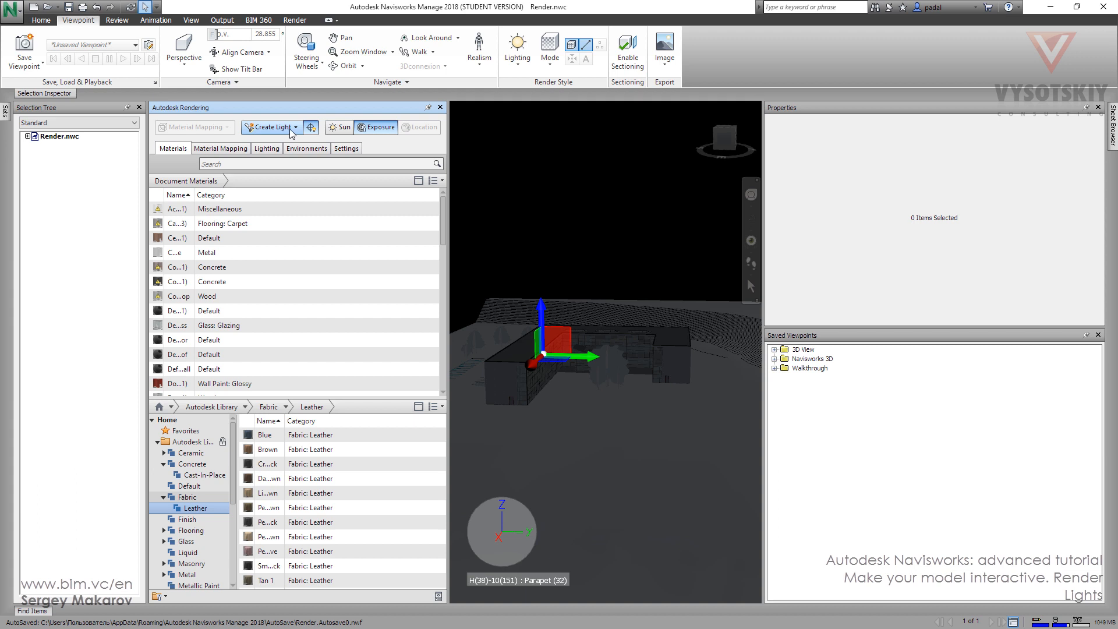
{"action": "left_click", "coordinate": [269, 127]}
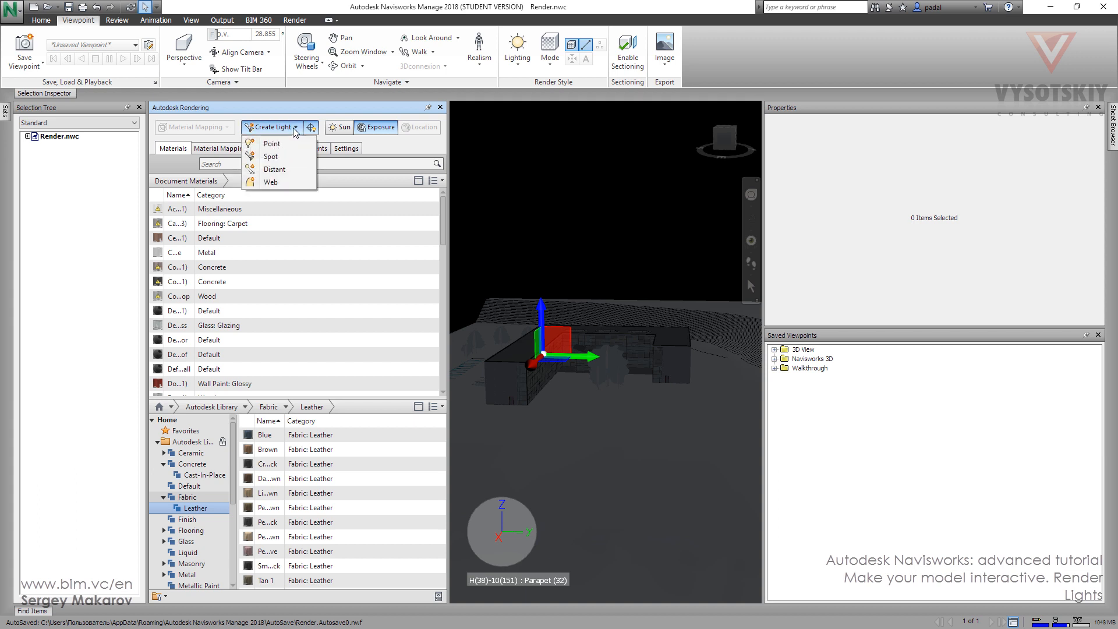
{"action": "mouse_move", "coordinate": [273, 144]}
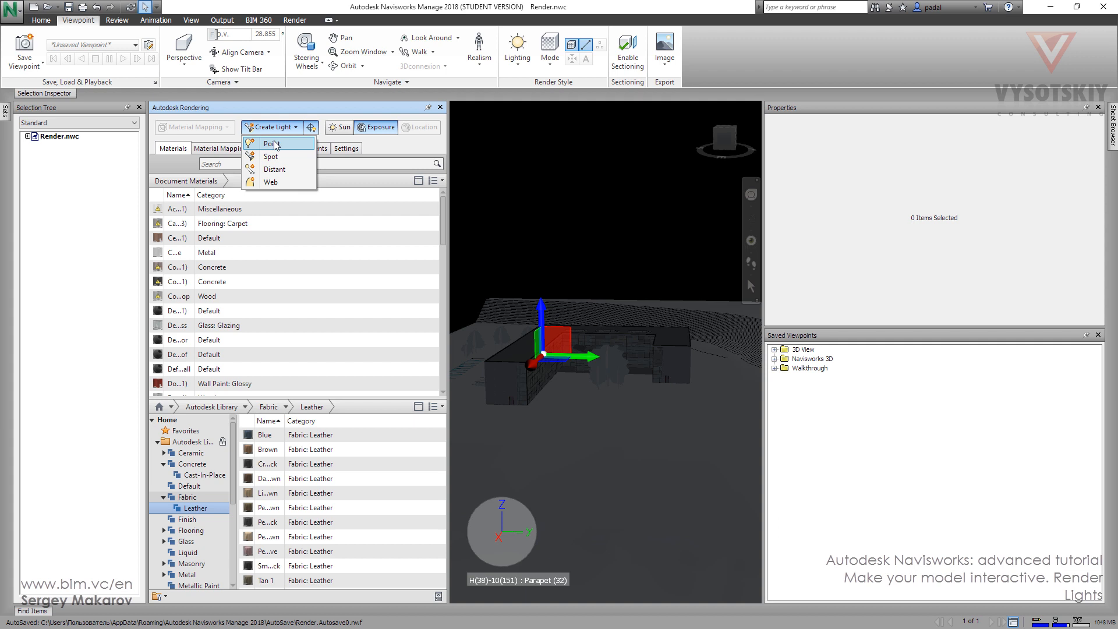
{"action": "mouse_move", "coordinate": [272, 152]}
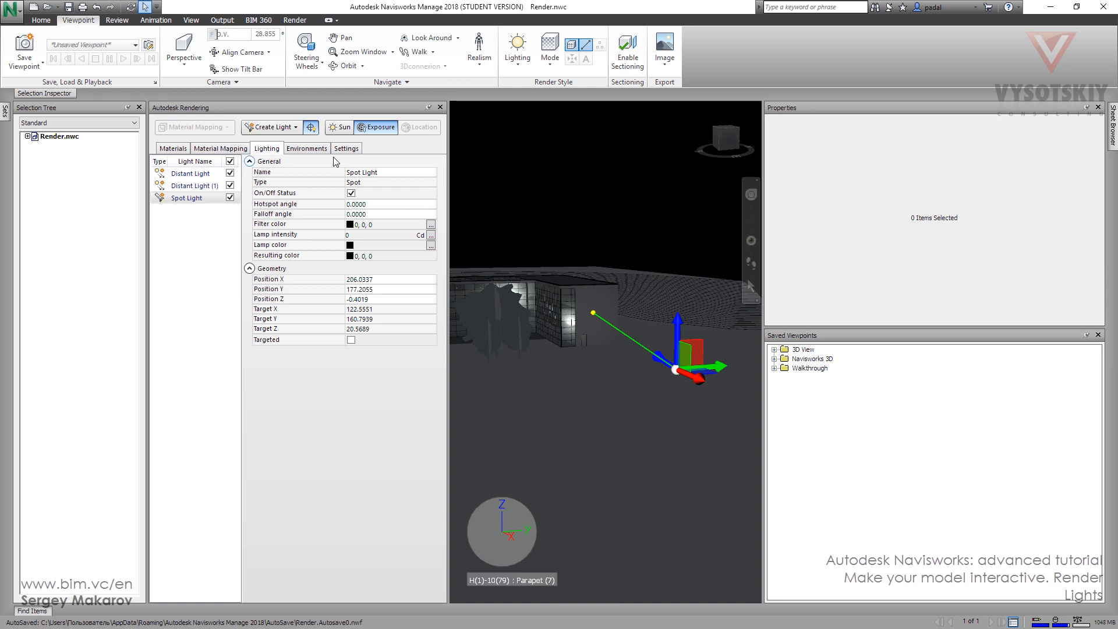
{"action": "mouse_move", "coordinate": [272, 255]}
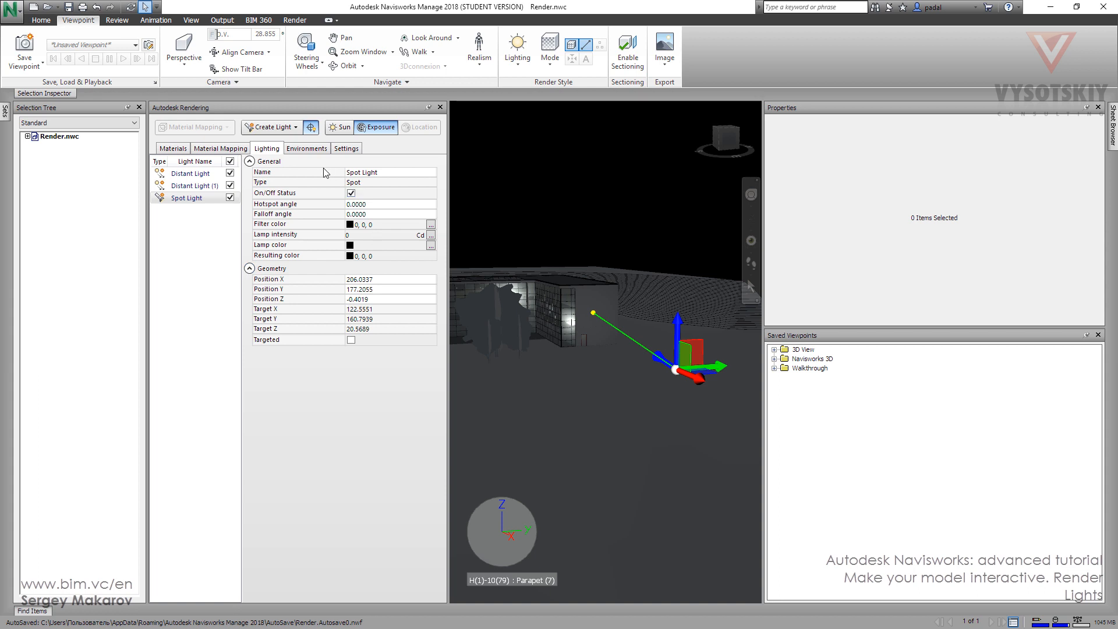
Step: In Environments, turn Sun On and use the Geographical sun angle for 21.06.2008 at 10:00
{"action": "left_click", "coordinate": [307, 148]}
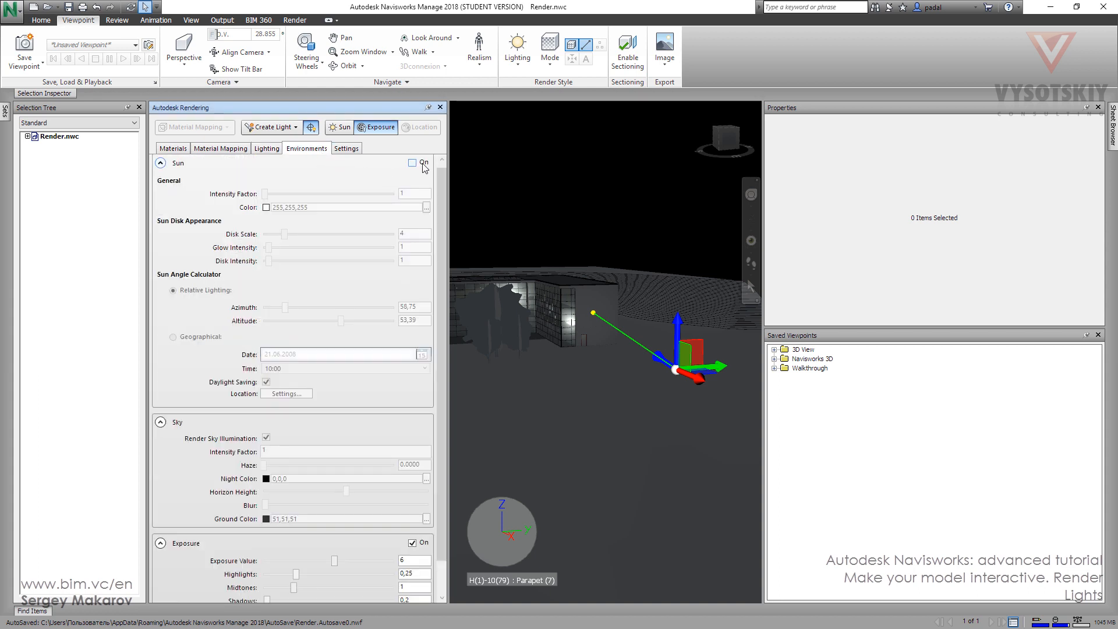
{"action": "left_click", "coordinate": [413, 162]}
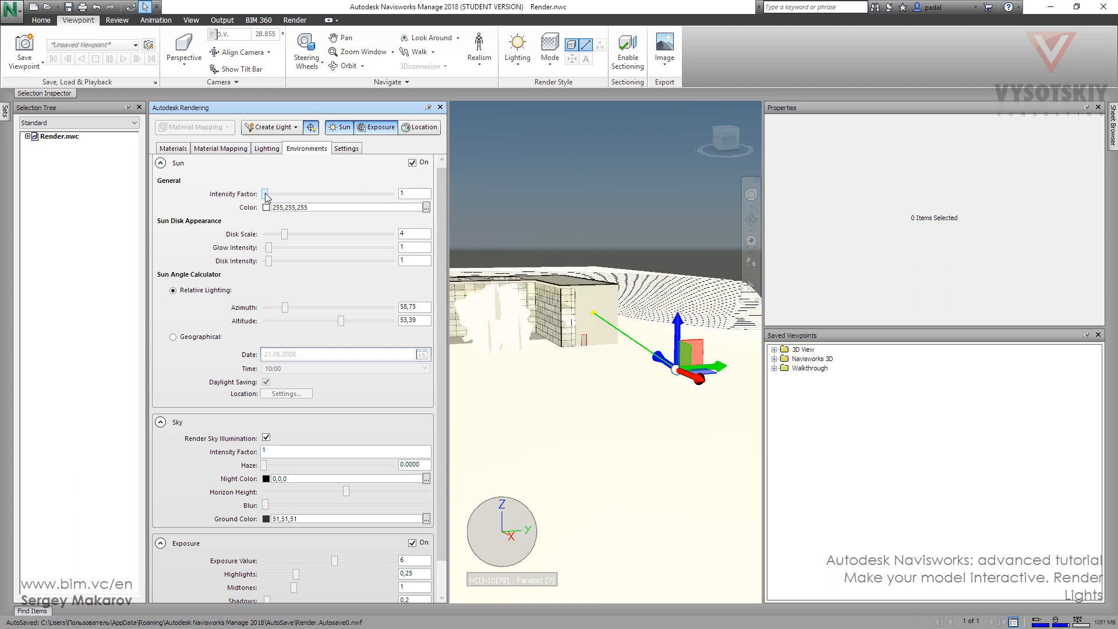
{"action": "mouse_move", "coordinate": [268, 248]}
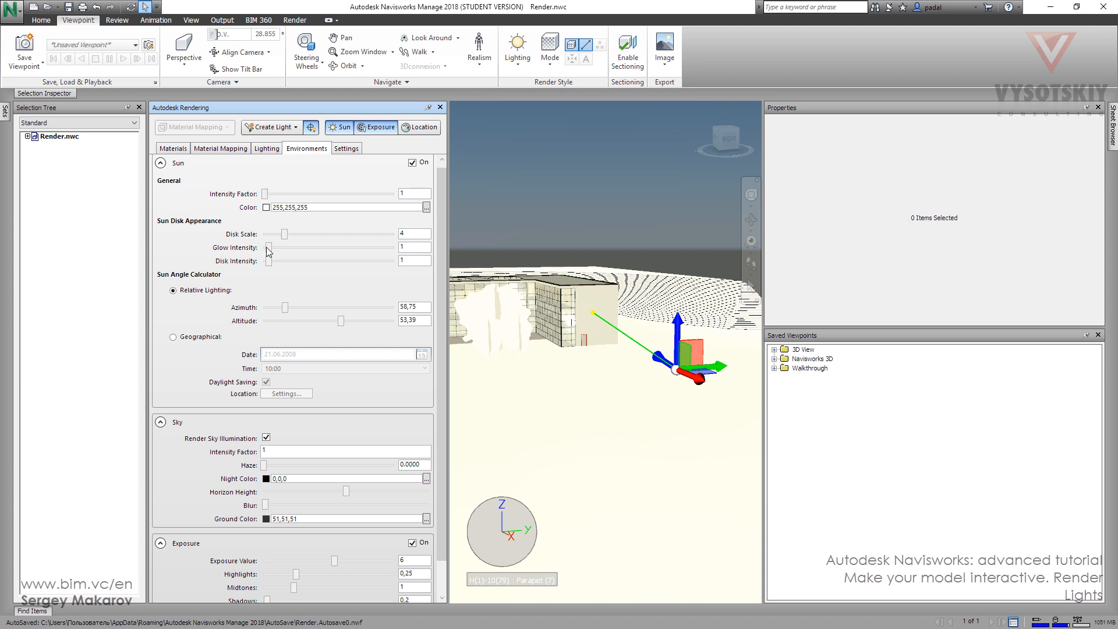
{"action": "mouse_move", "coordinate": [217, 306]}
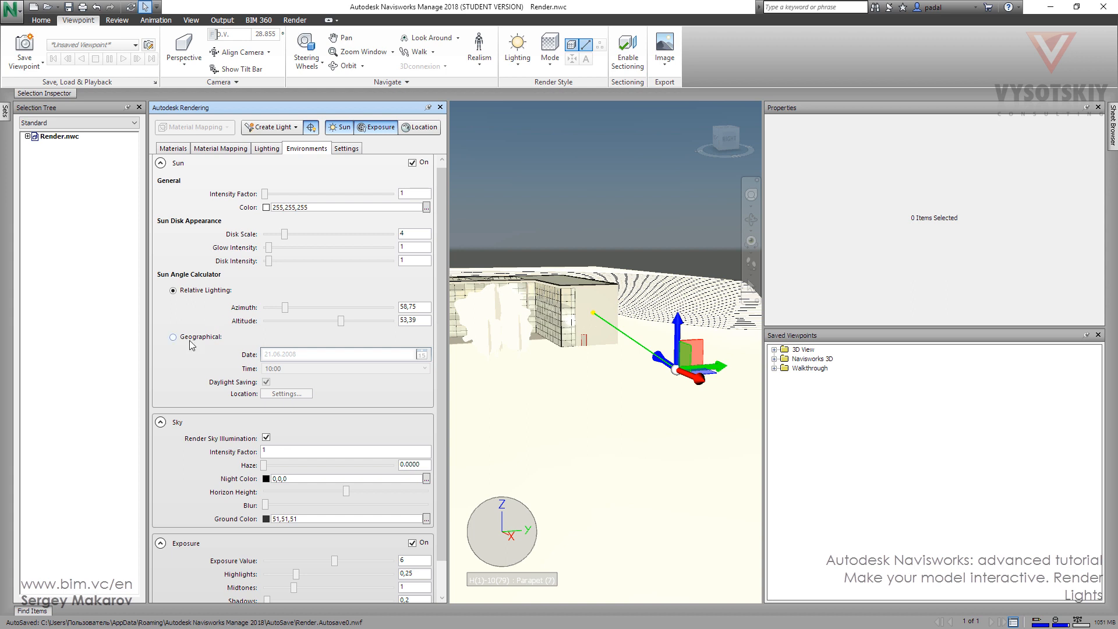
{"action": "left_click", "coordinate": [172, 336]}
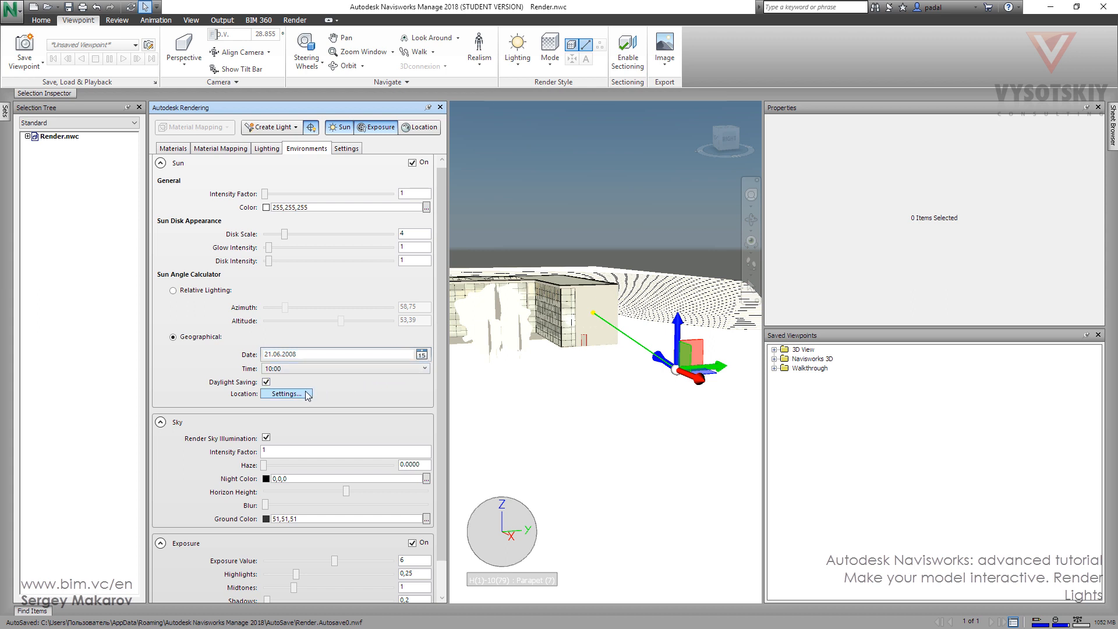
{"action": "left_click", "coordinate": [310, 354]}
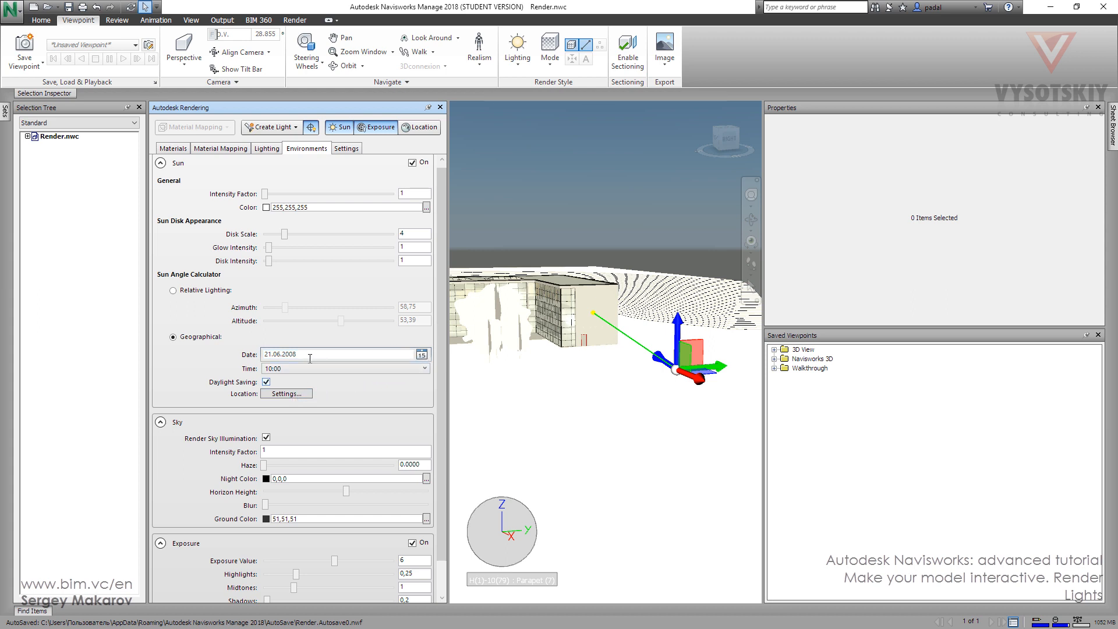
{"action": "mouse_move", "coordinate": [335, 299]}
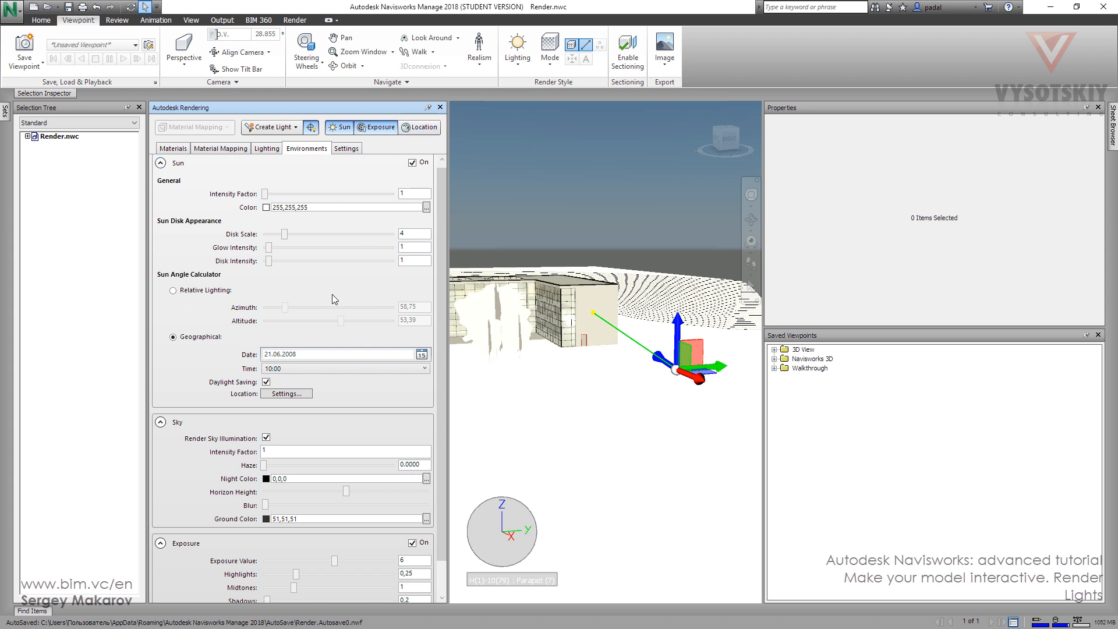
Step: Confirm the Geographic Location at 45,560398 N, 73,560226 W, UTC-05:00
{"action": "left_click", "coordinate": [286, 393]}
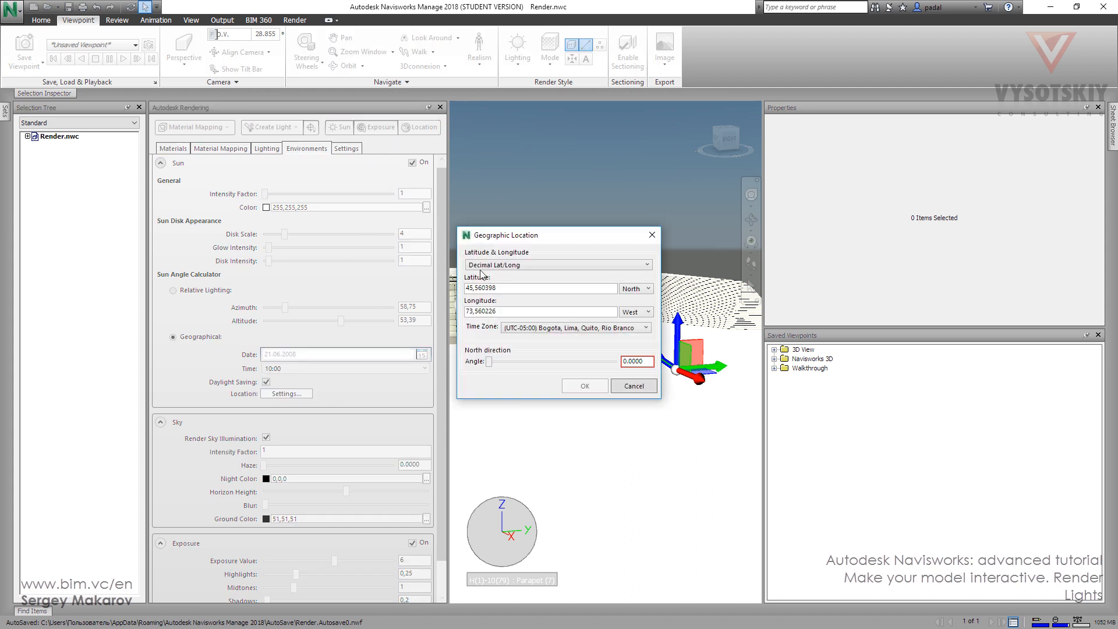
{"action": "mouse_move", "coordinate": [582, 283]}
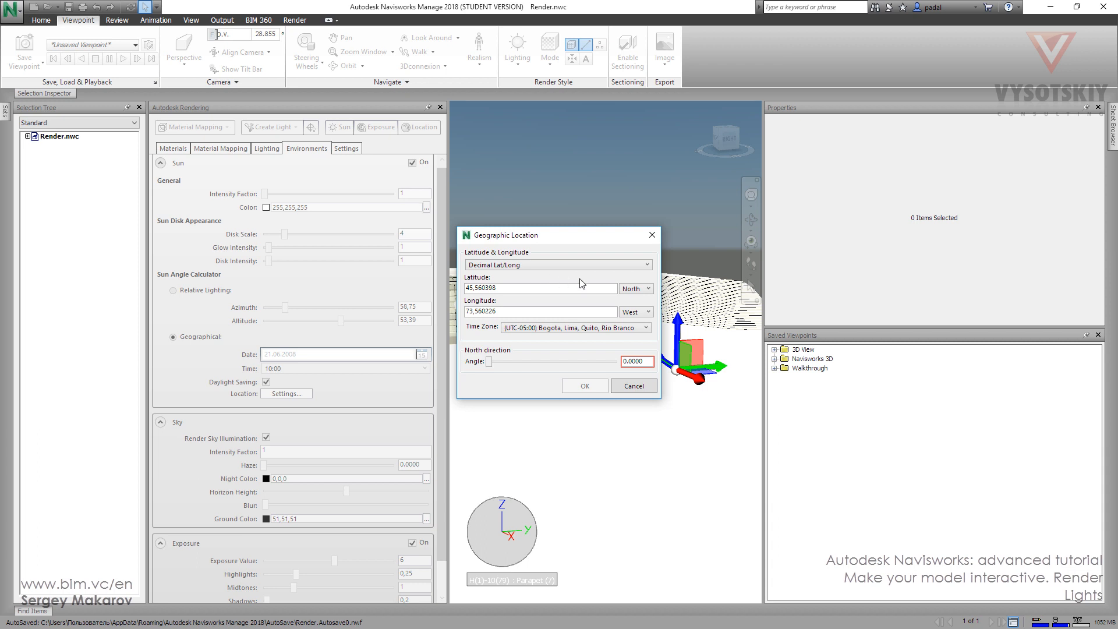
{"action": "mouse_move", "coordinate": [531, 288]}
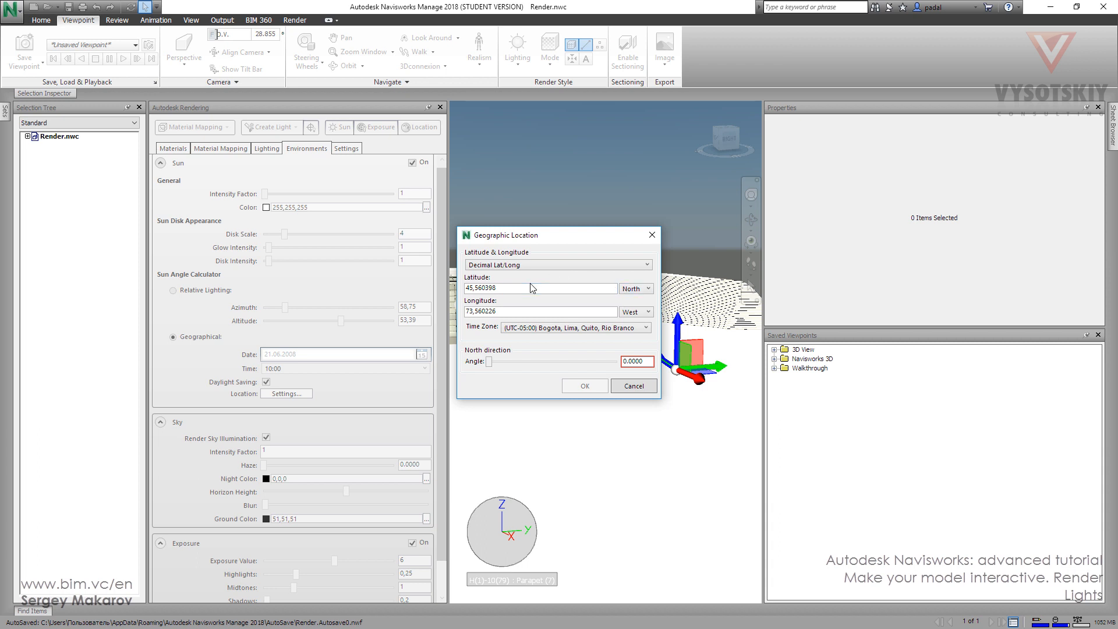
{"action": "left_click", "coordinate": [585, 386]}
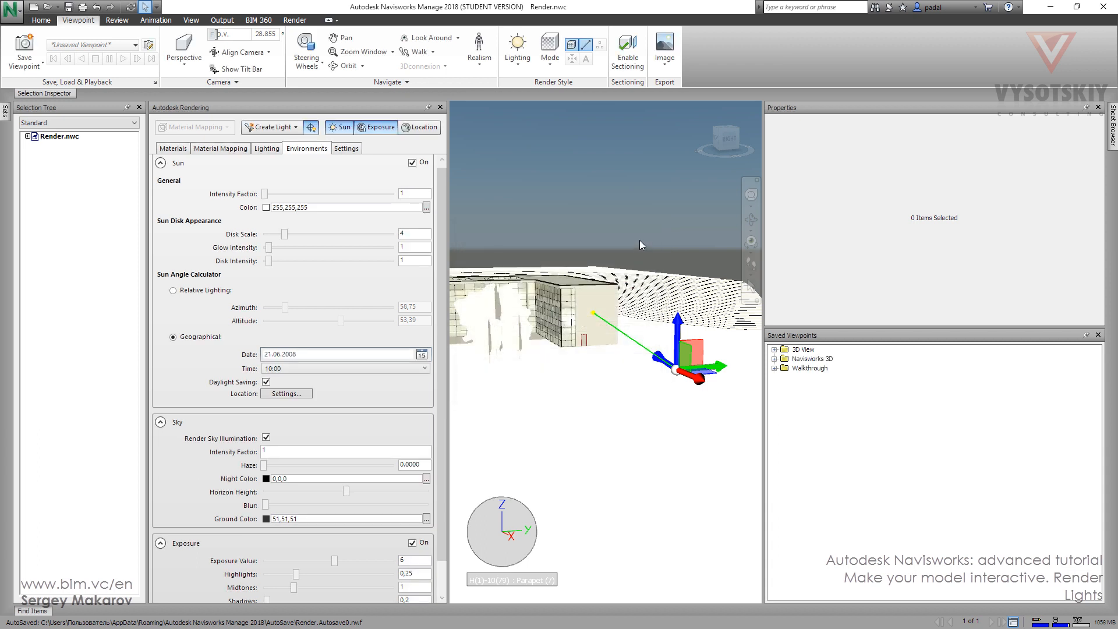